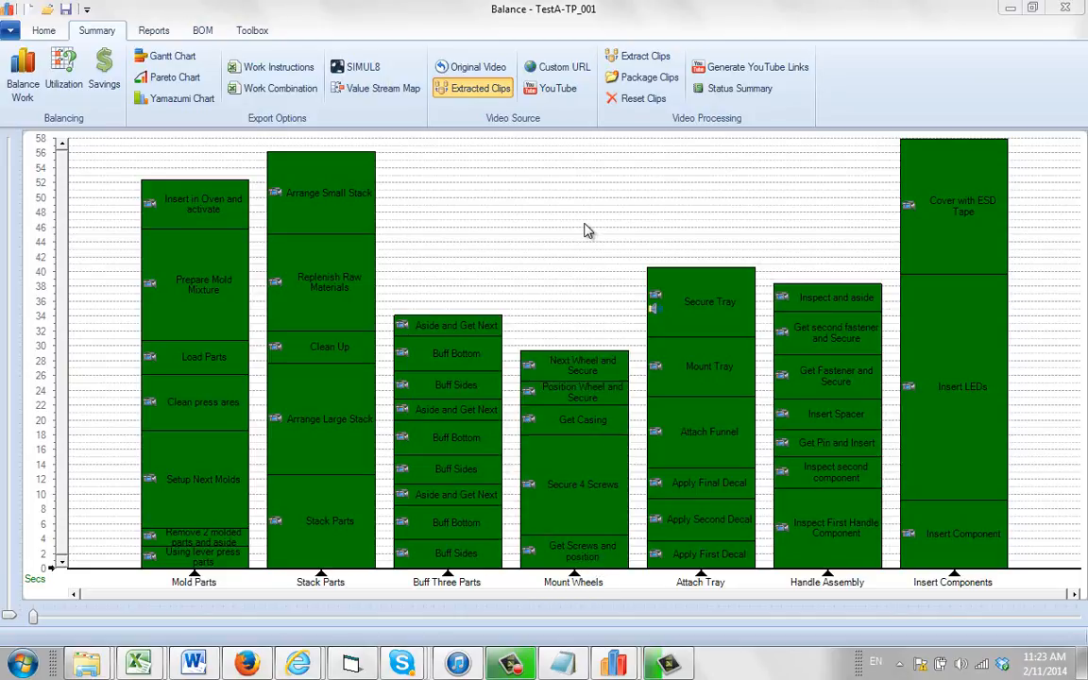
pyautogui.moveTo(640, 44)
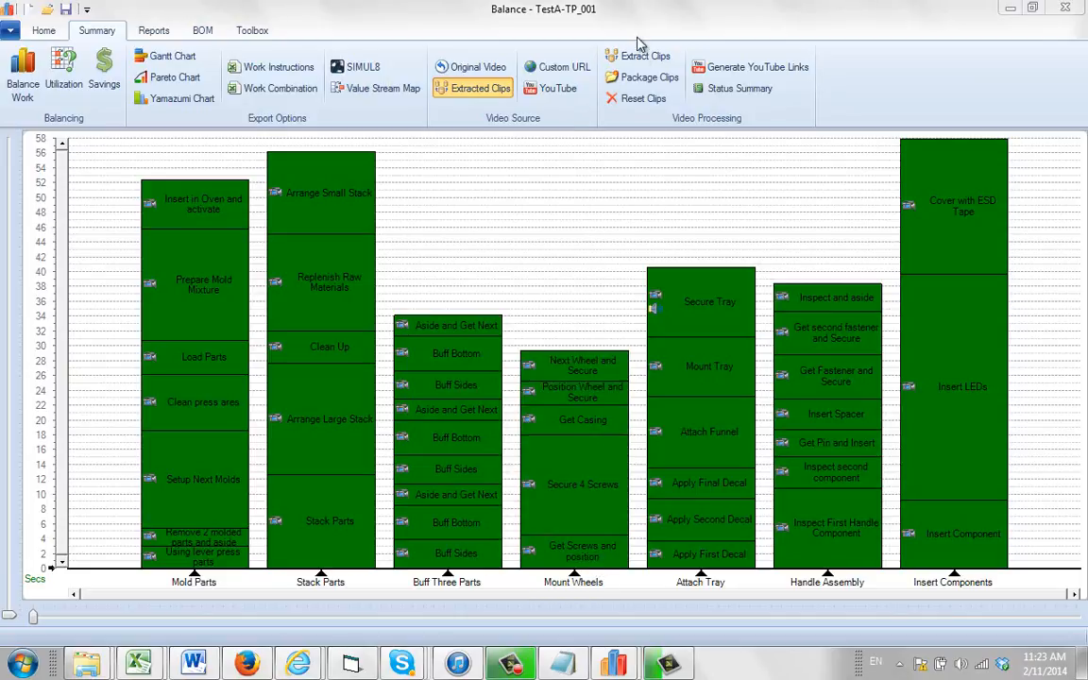
pyautogui.moveTo(648, 85)
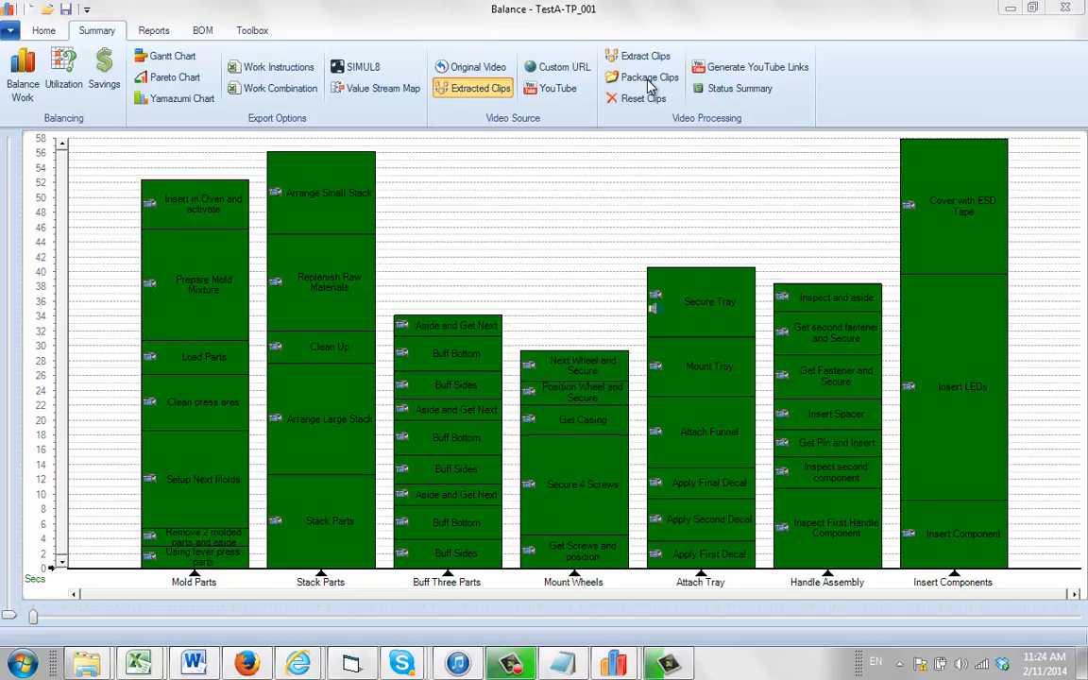
pyautogui.moveTo(725, 93)
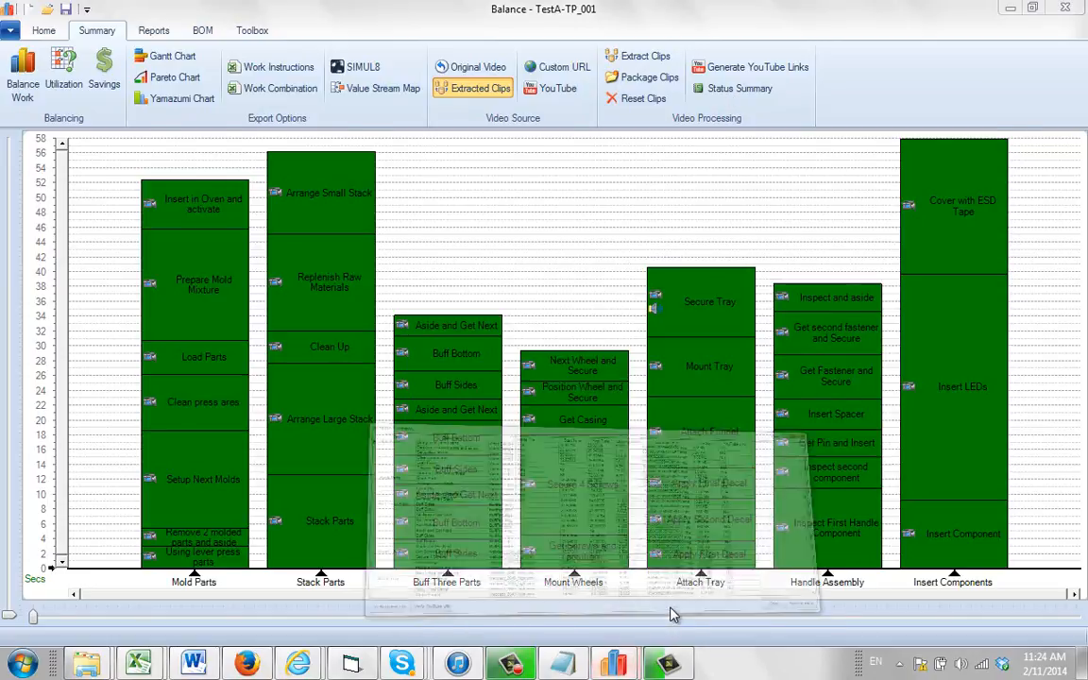
pyautogui.click(739, 88)
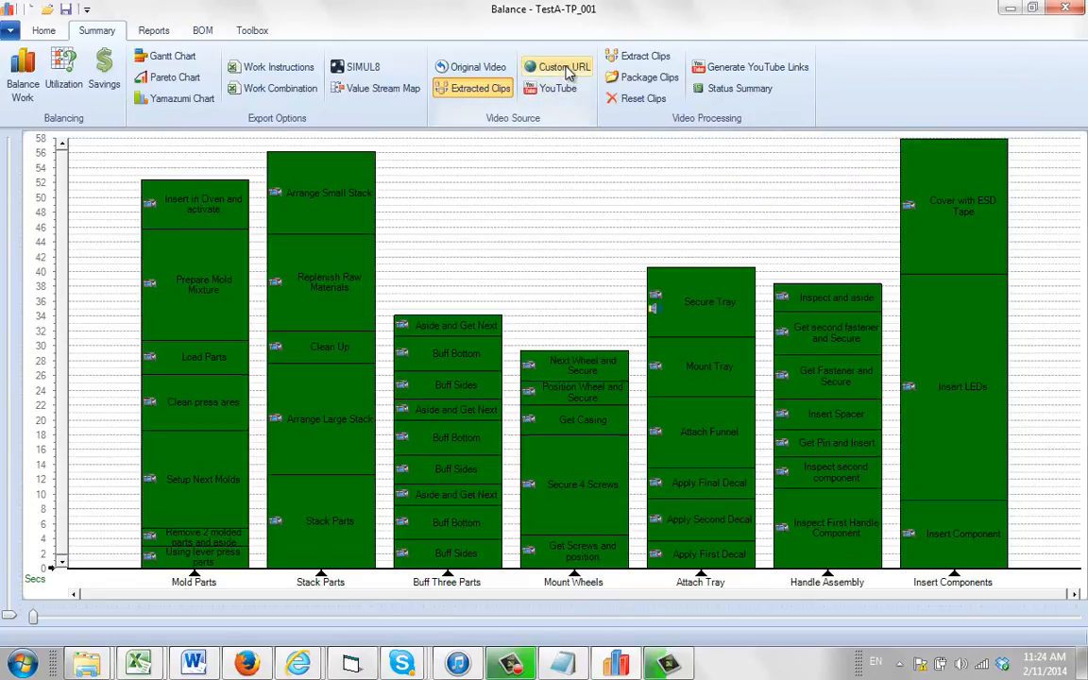
pyautogui.click(557, 66)
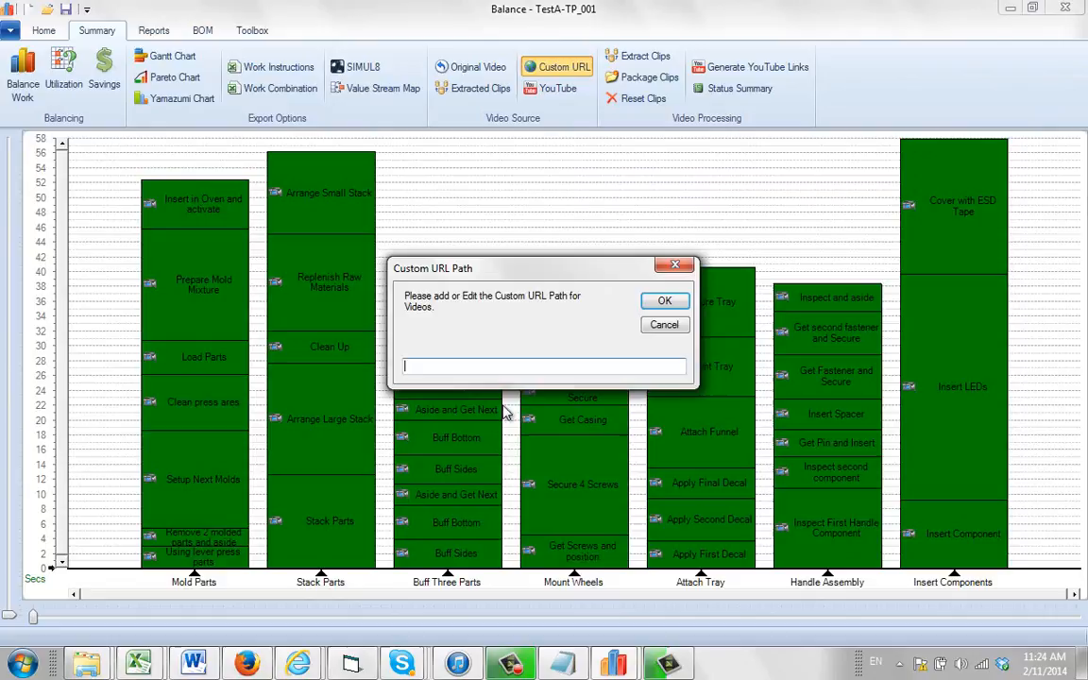
pyautogui.moveTo(570, 391)
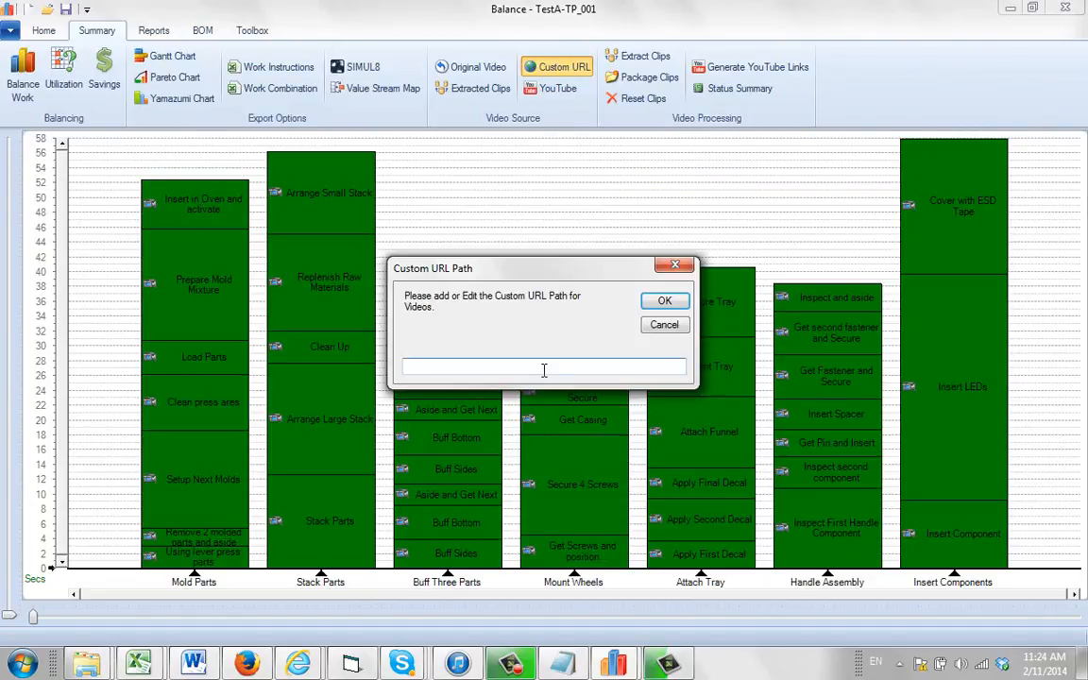
pyautogui.write('http://www.whatameter.com/vids')
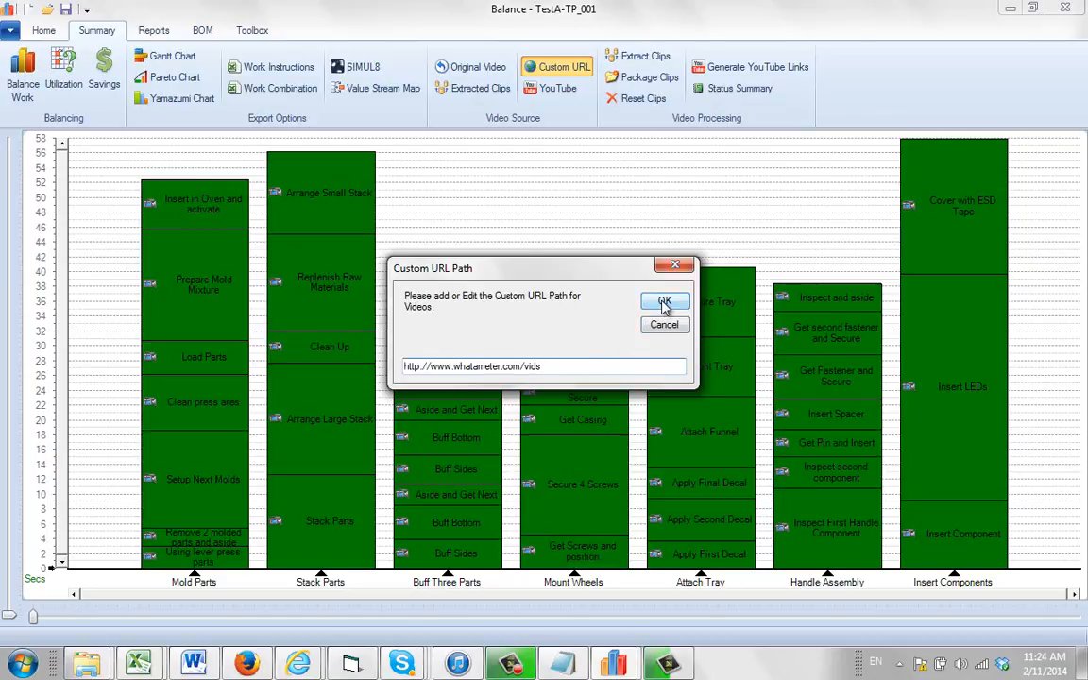
pyautogui.click(665, 301)
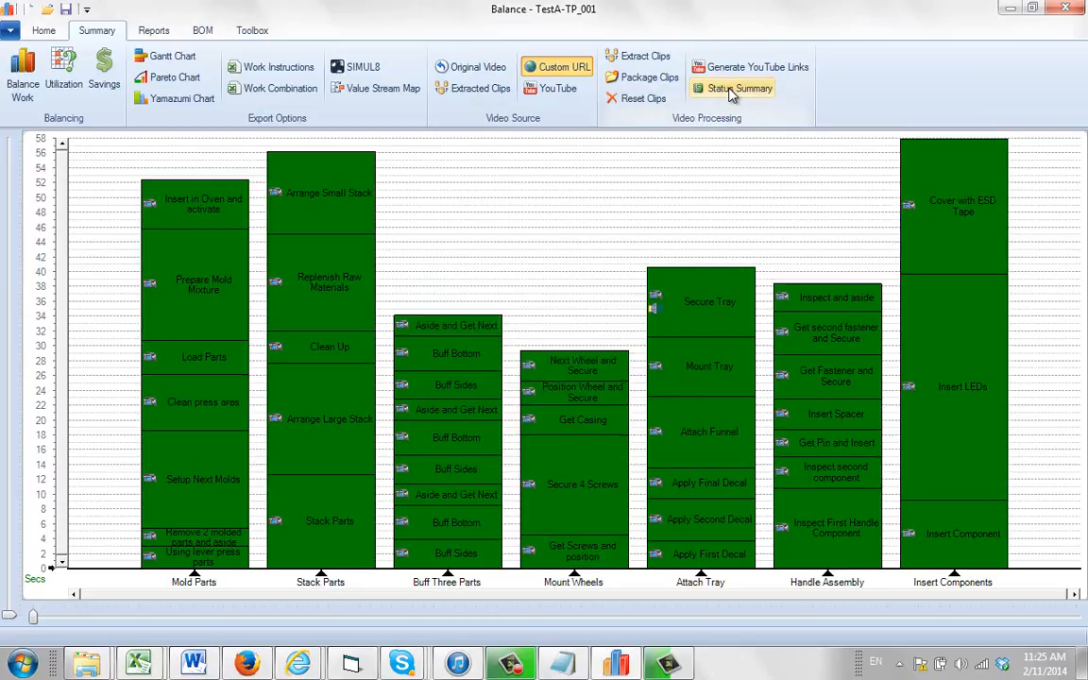
# - Open the Status Summary window listing extracted clips, file sizes and custom URLs
pyautogui.click(739, 88)
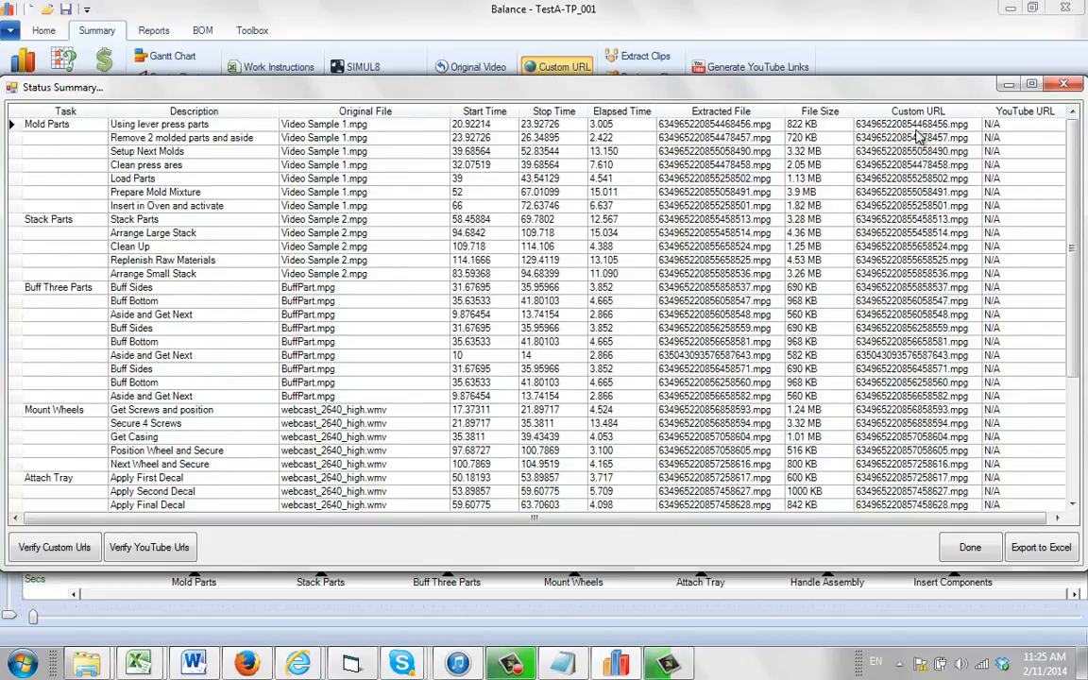
pyautogui.moveTo(917, 468)
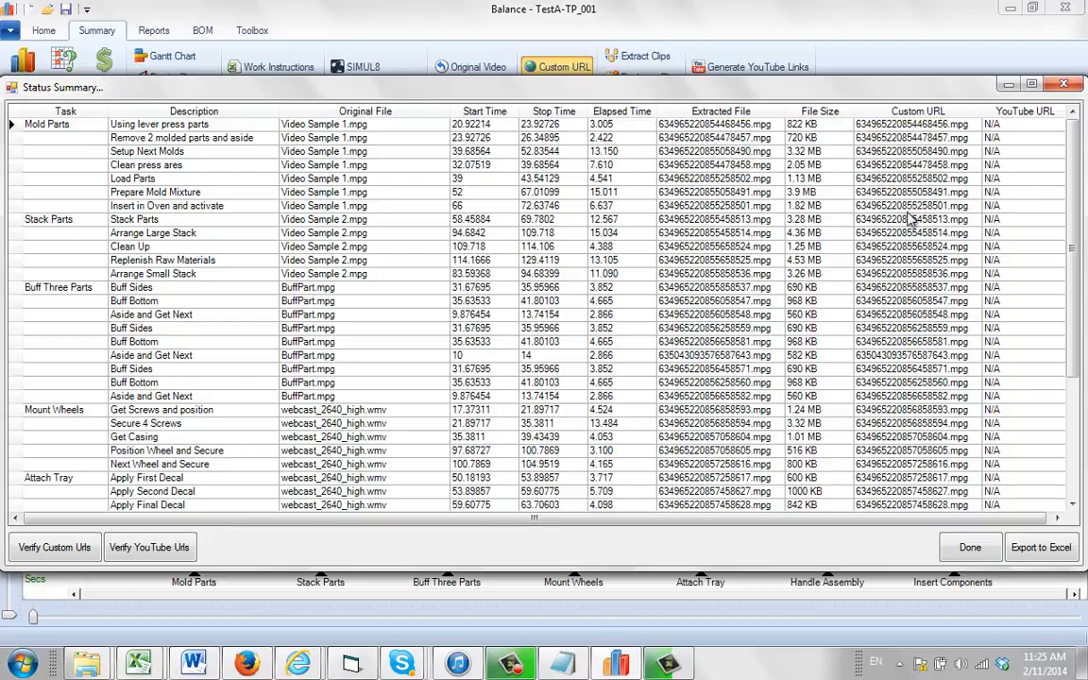
pyautogui.moveTo(914, 293)
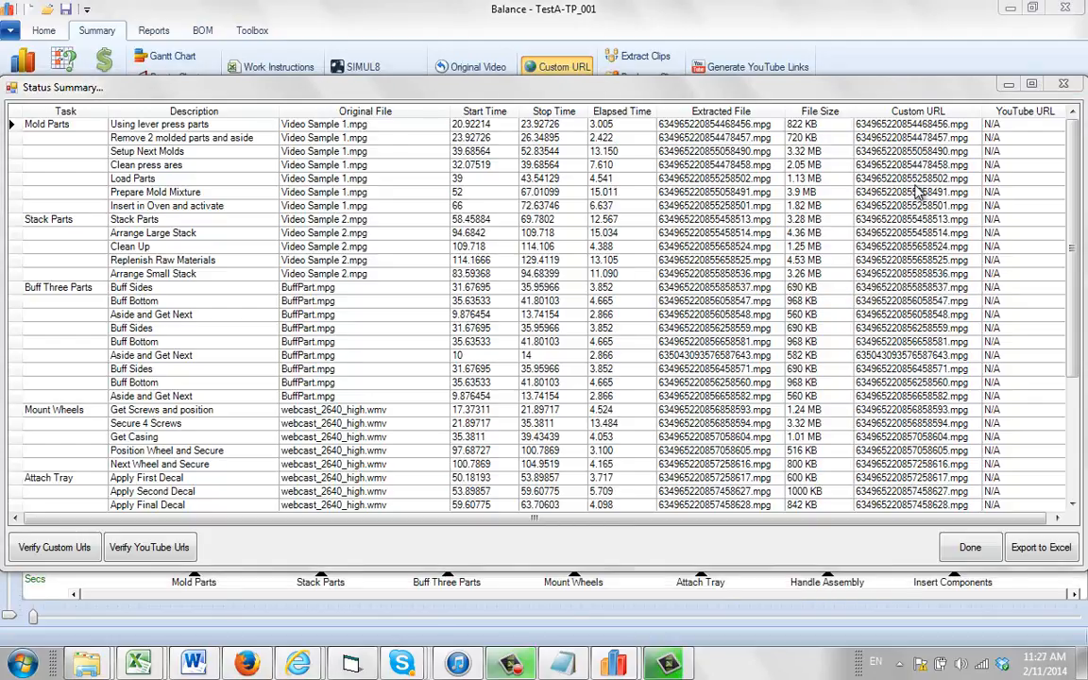
pyautogui.moveTo(147, 463)
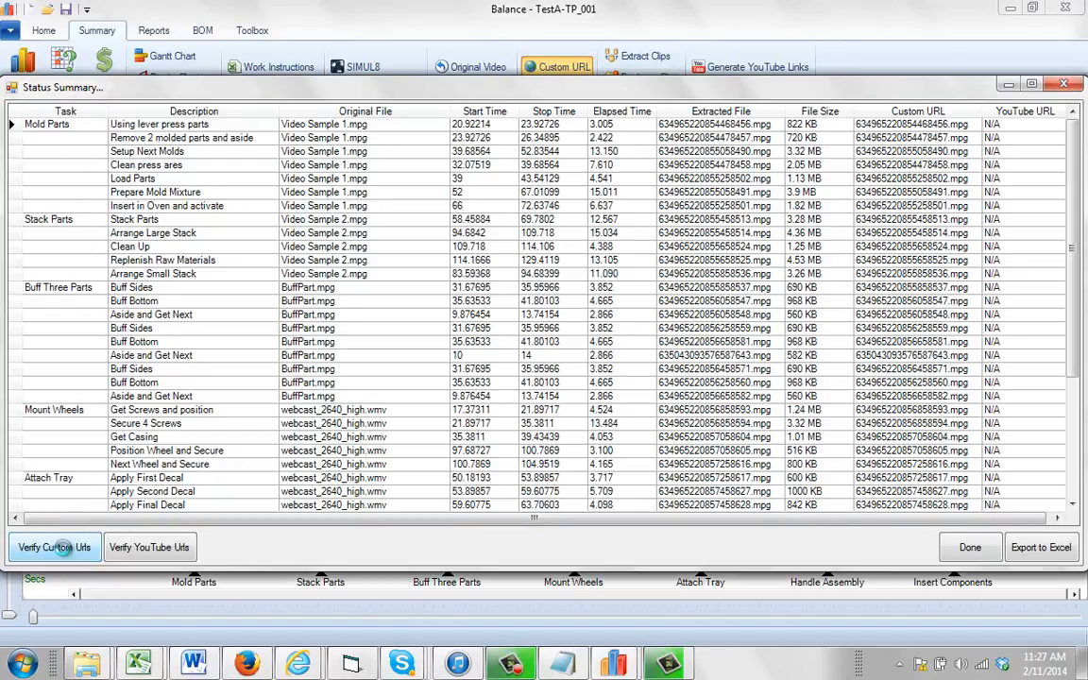
# - Run Verify Custom Urls and scroll down to confirm every row is green
pyautogui.click(53, 546)
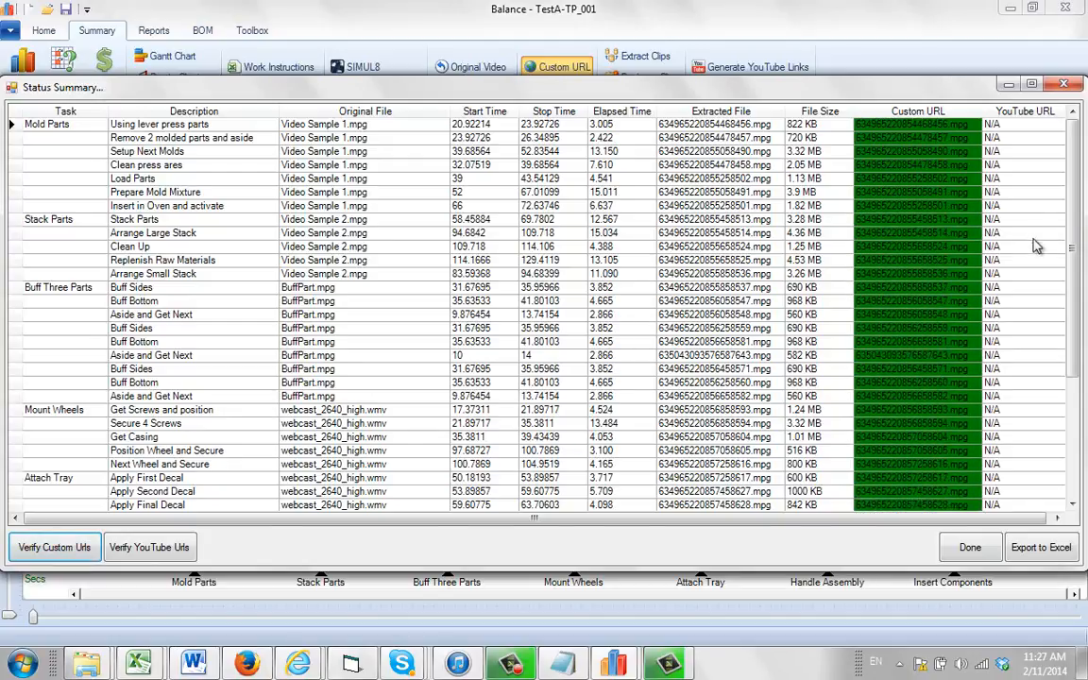
pyautogui.scroll(-3)
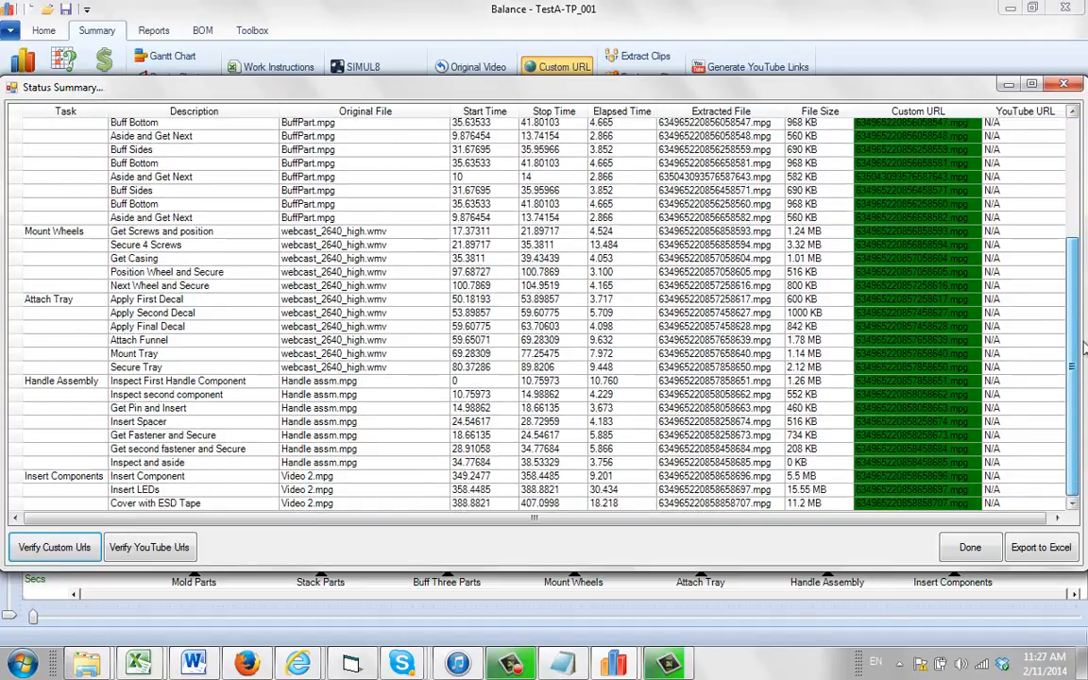